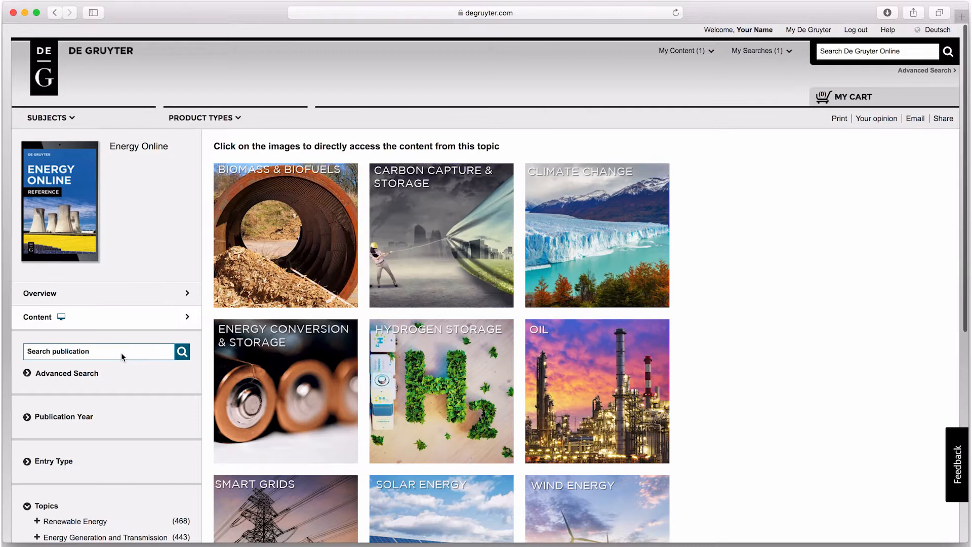
- View the Solar Energy topic's publications and skim through the list
{"action": "scroll", "scroll_direction": "down", "scroll_amount": 3}
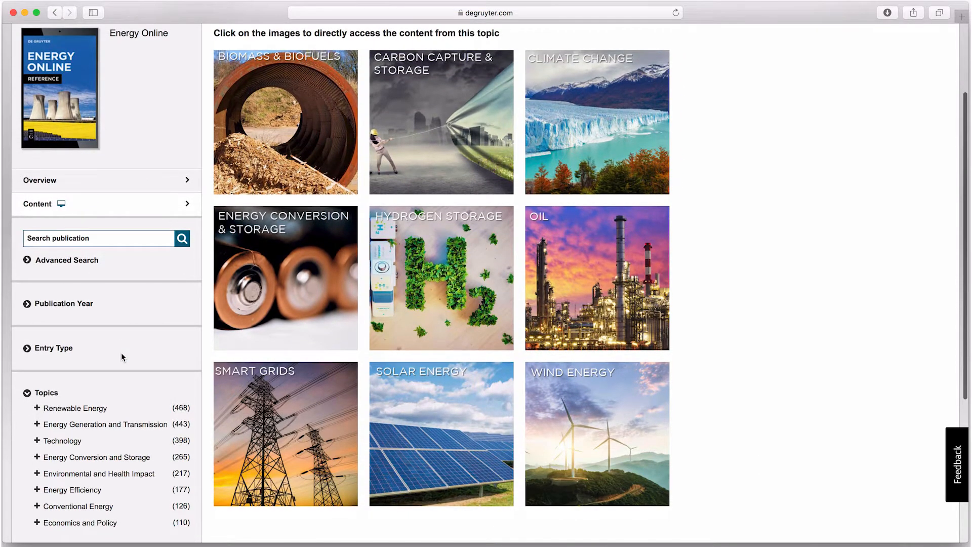
{"action": "mouse_move", "coordinate": [402, 175]}
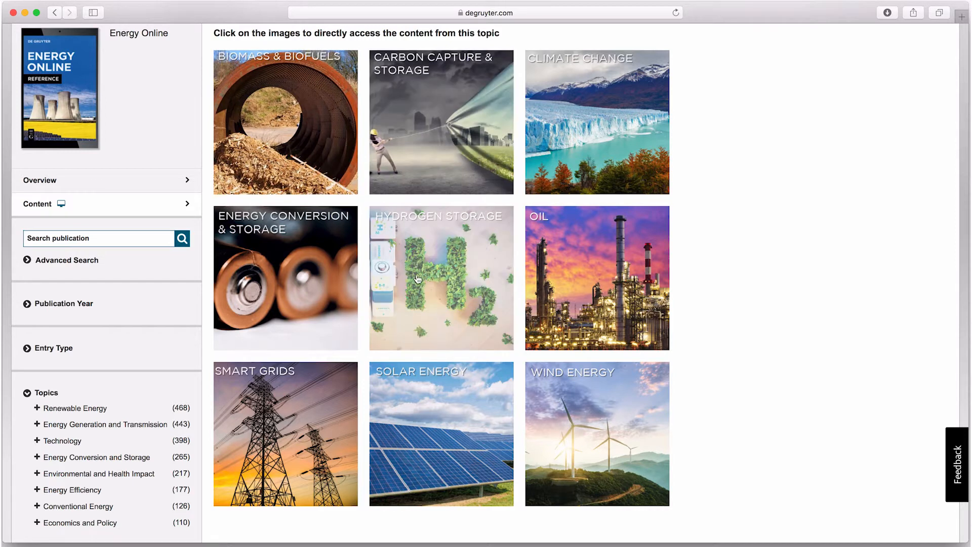
{"action": "mouse_move", "coordinate": [426, 418]}
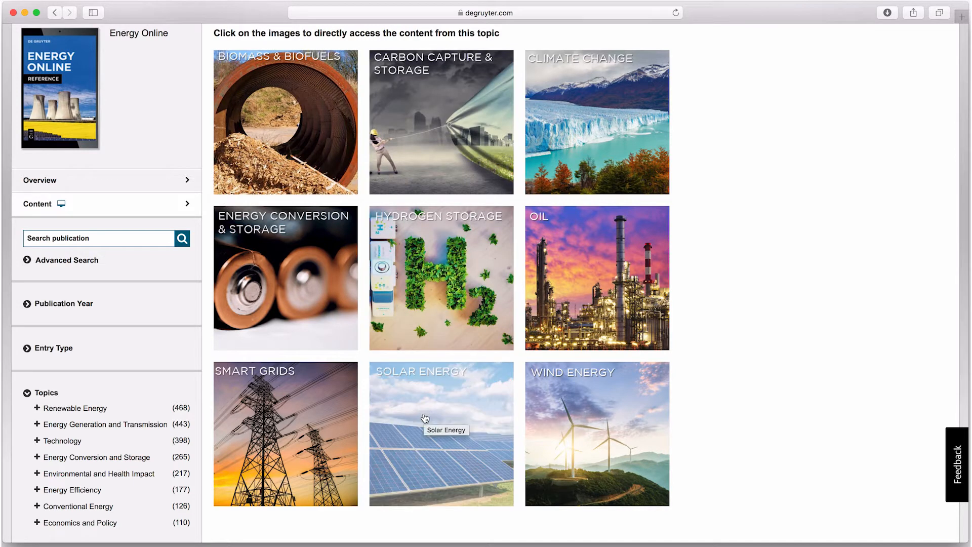
{"action": "left_click", "coordinate": [441, 433]}
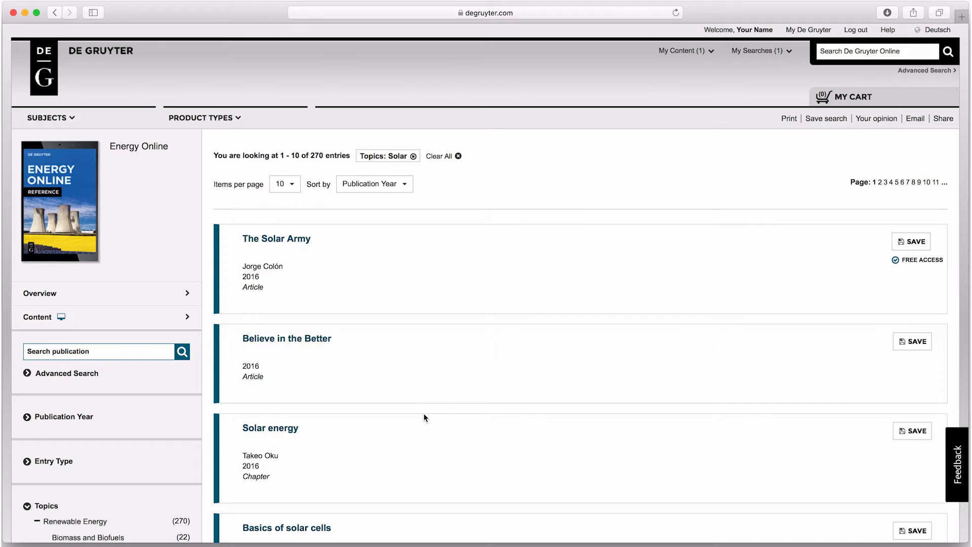
{"action": "scroll", "scroll_direction": "down", "scroll_amount": 3}
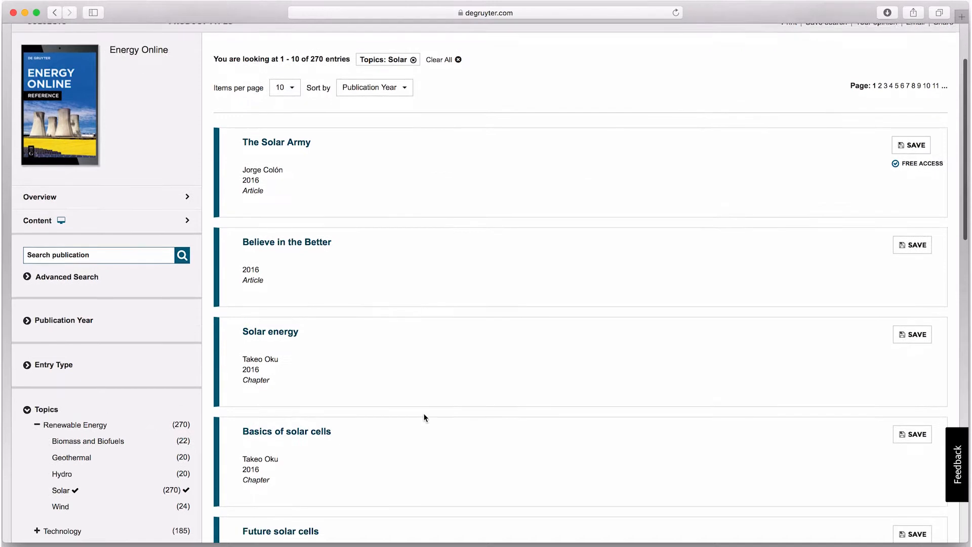
{"action": "scroll", "scroll_direction": "down", "scroll_amount": 3}
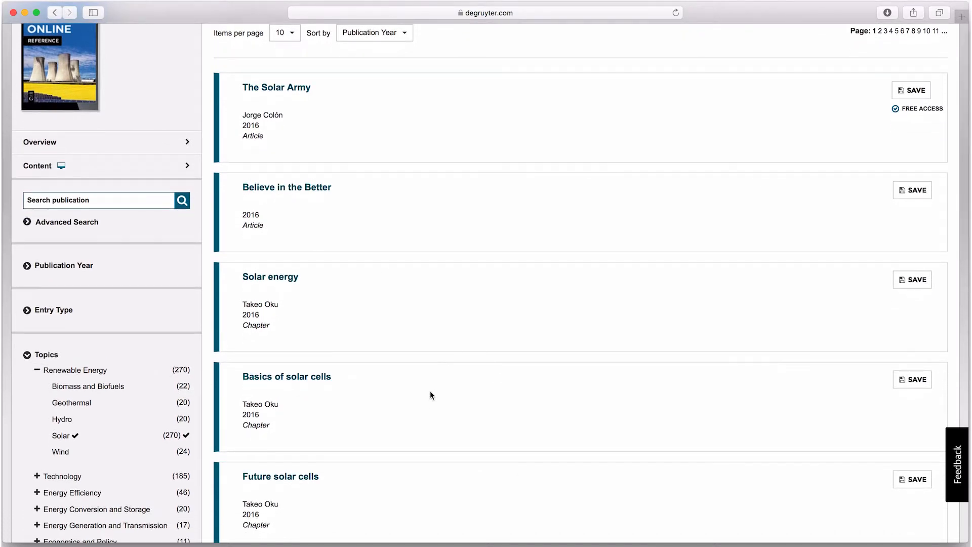
{"action": "scroll", "scroll_direction": "down", "scroll_amount": 3}
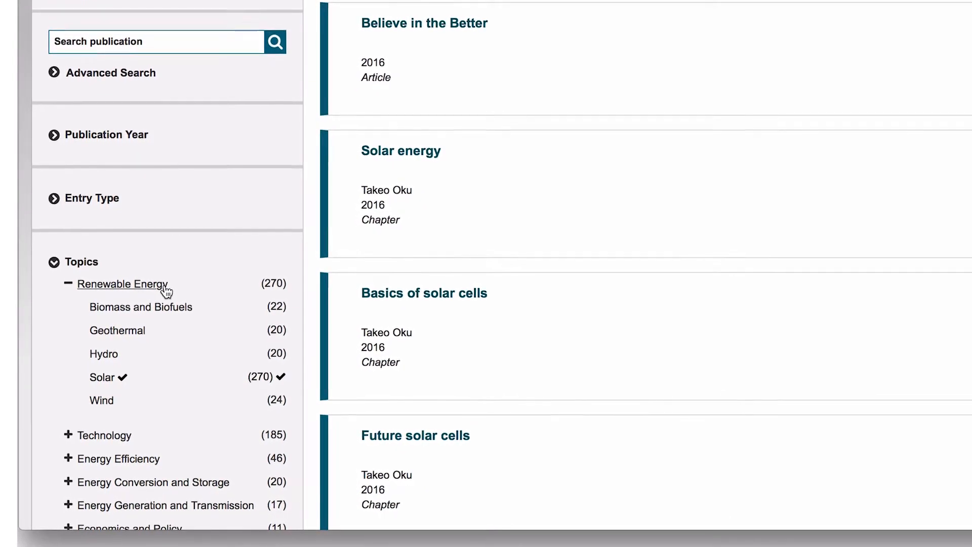
{"action": "scroll", "scroll_direction": "up", "scroll_amount": 3}
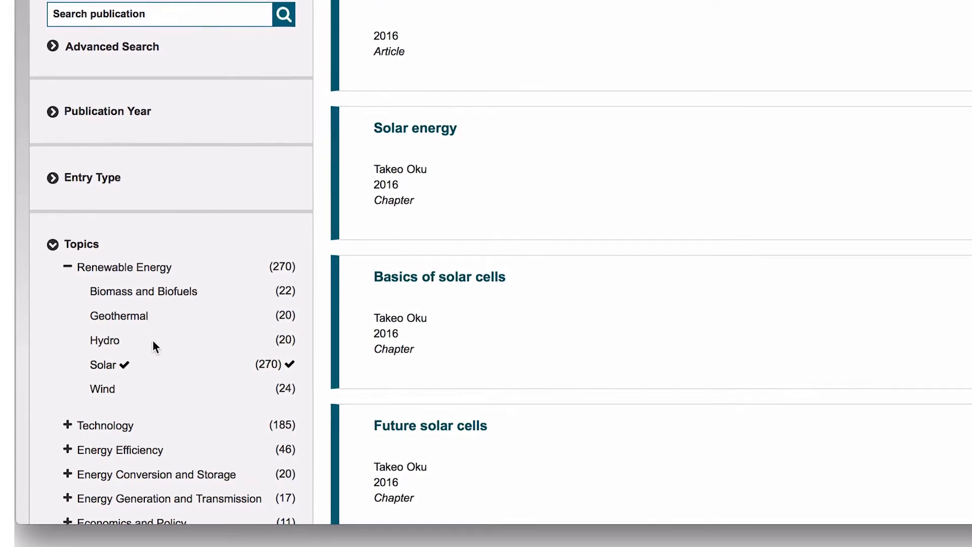
{"action": "scroll", "scroll_direction": "up", "scroll_amount": 3}
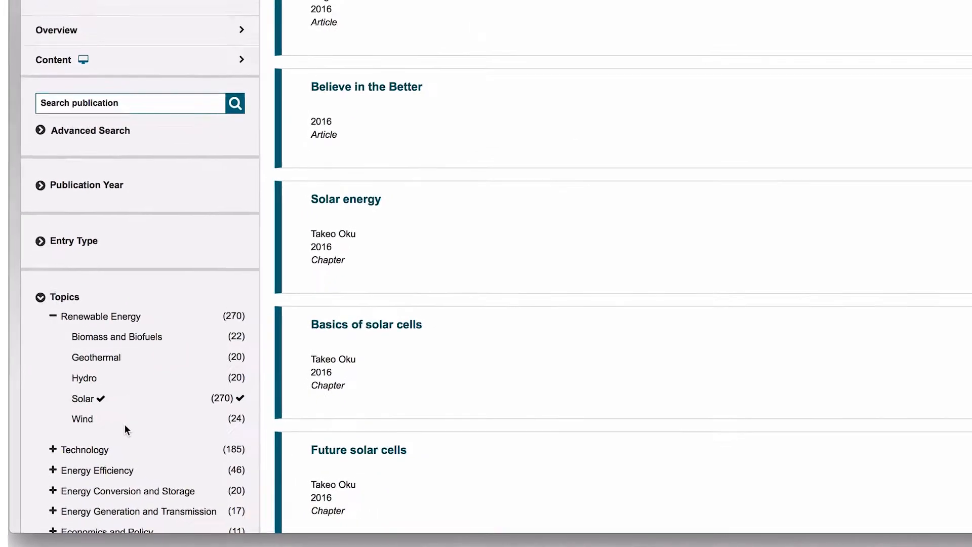
{"action": "scroll", "scroll_direction": "up", "scroll_amount": 3}
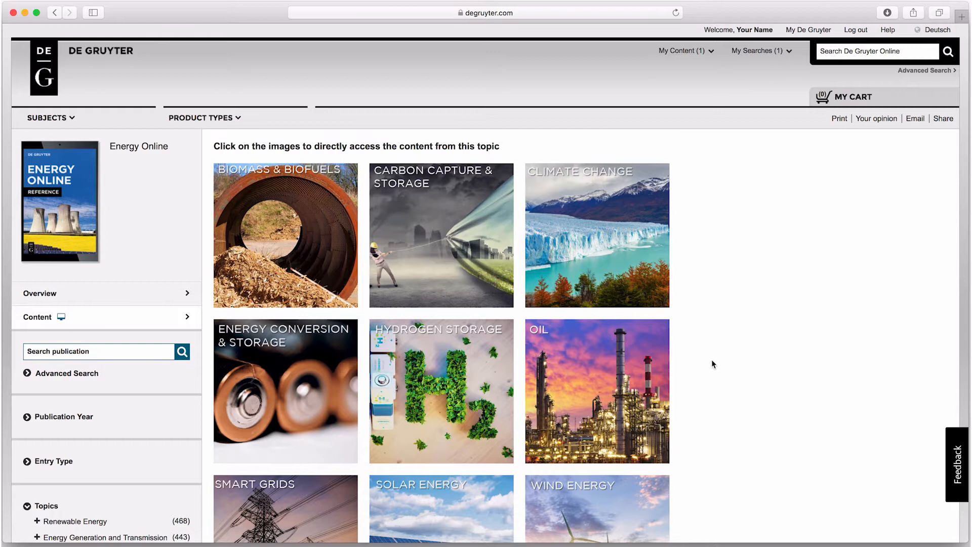
- Expand Energy Generation and Transmission to show its six subtopics with counts
{"action": "scroll", "scroll_direction": "down", "scroll_amount": 3}
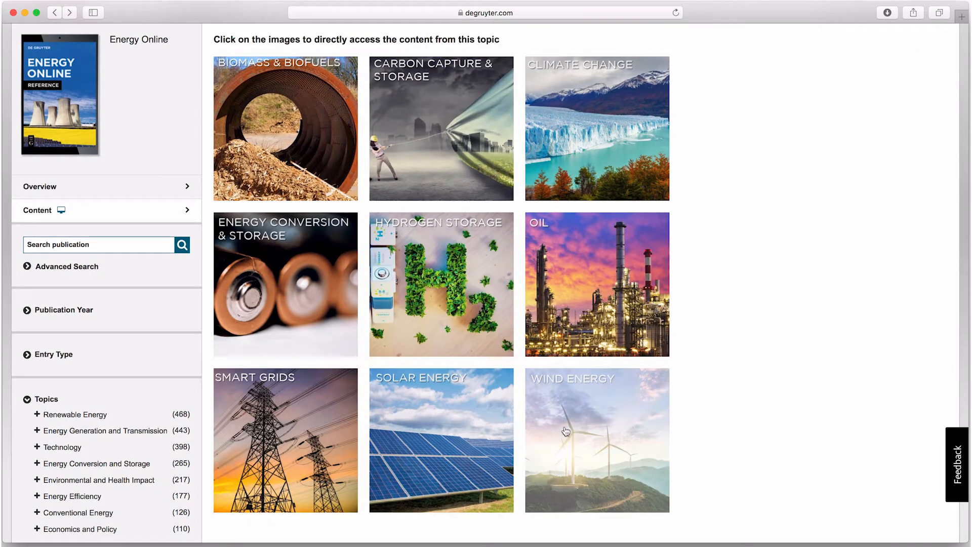
{"action": "mouse_move", "coordinate": [303, 408]}
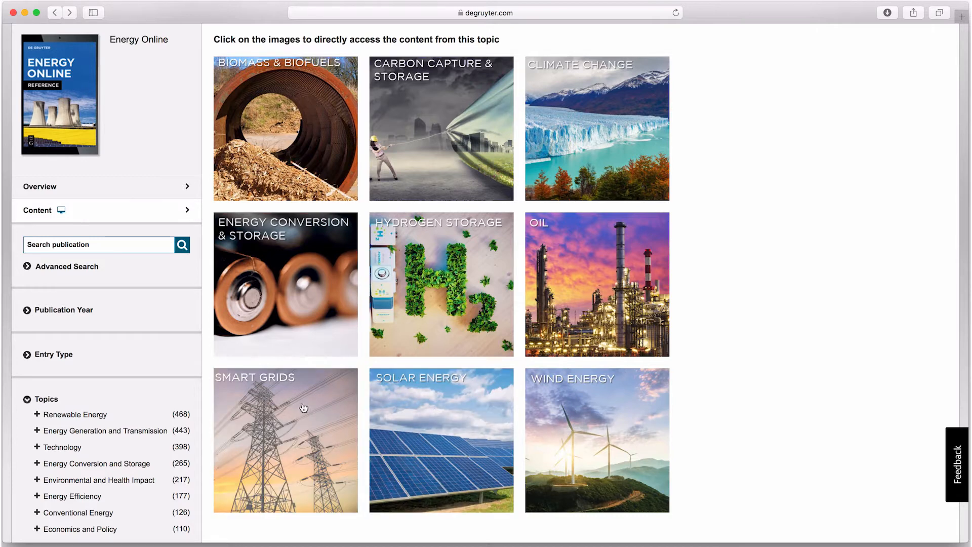
{"action": "left_click", "coordinate": [43, 430]}
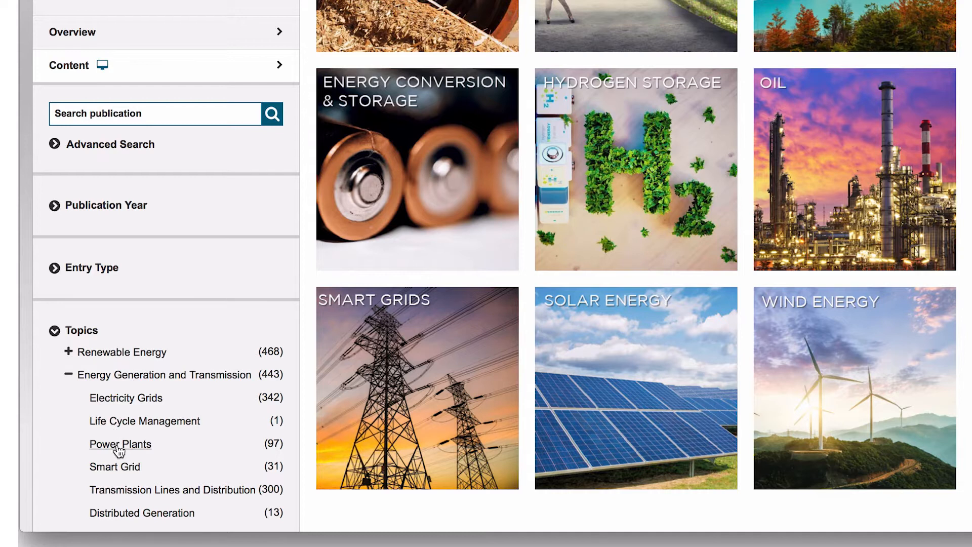
{"action": "mouse_move", "coordinate": [114, 466]}
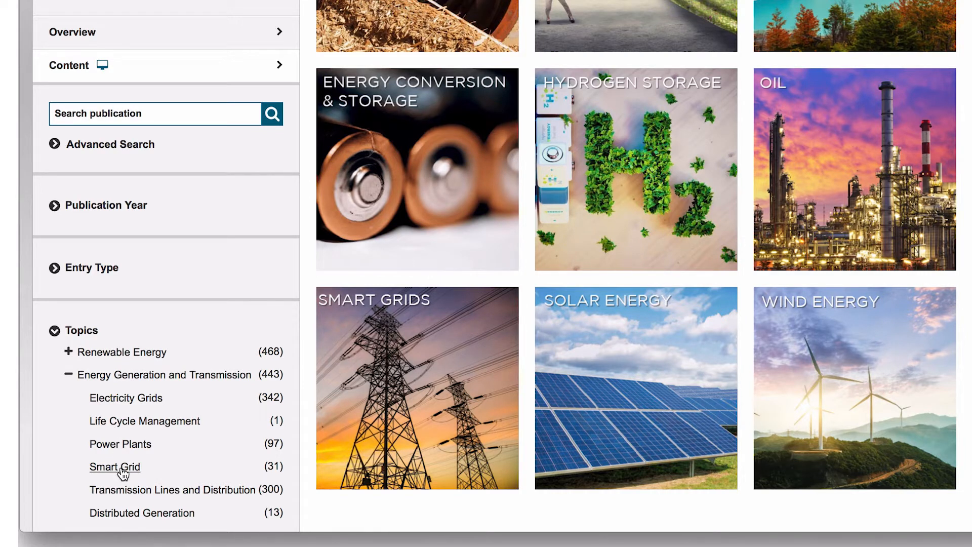
{"action": "mouse_move", "coordinate": [267, 473]}
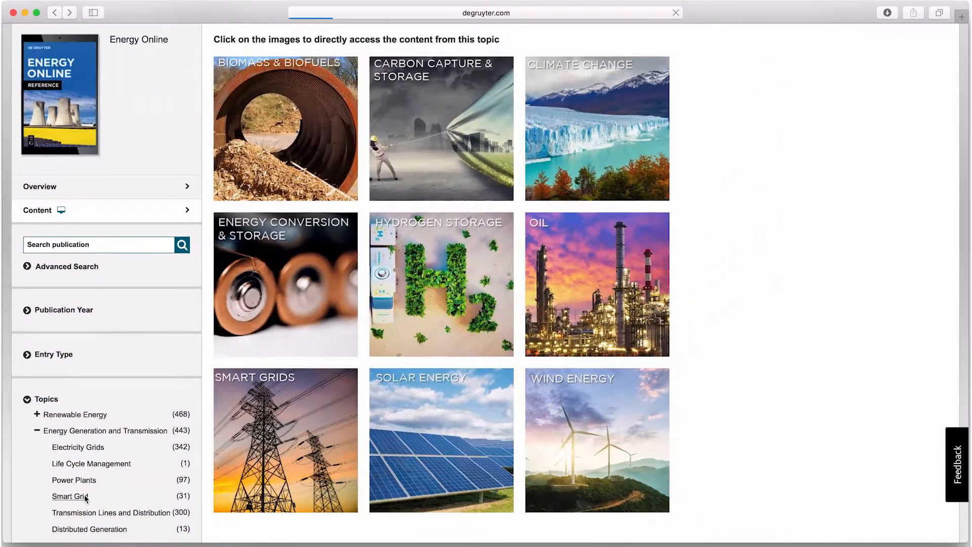
{"action": "left_click", "coordinate": [67, 496]}
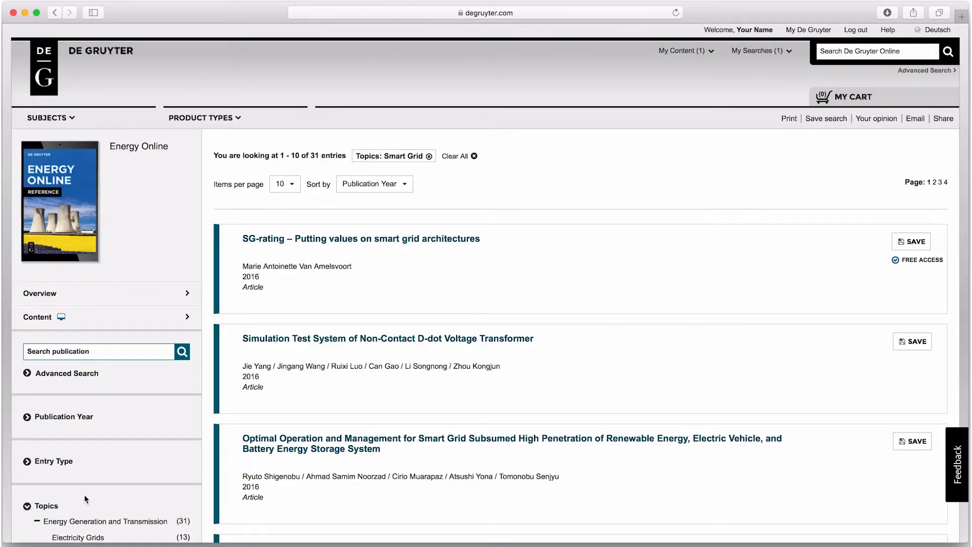
{"action": "scroll", "scroll_direction": "down", "scroll_amount": 3}
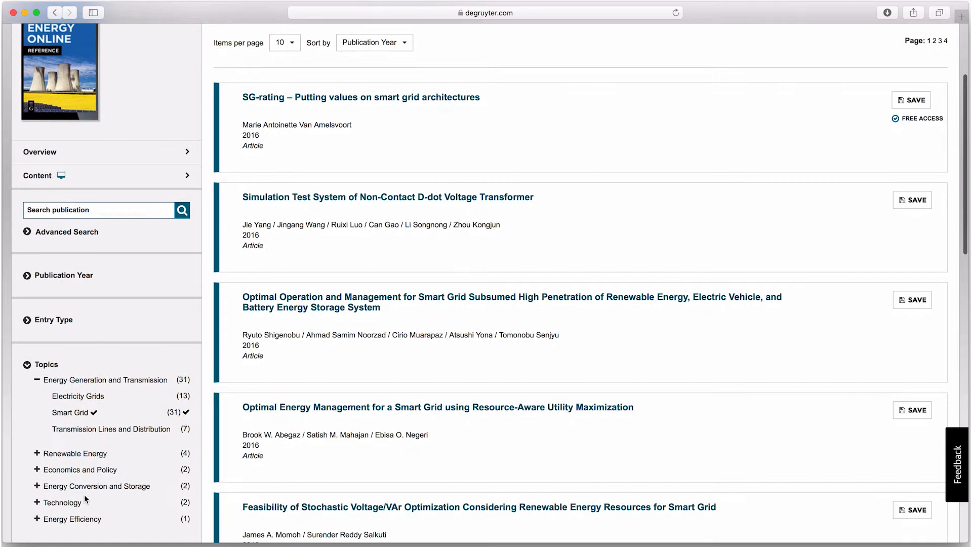
{"action": "scroll", "scroll_direction": "down", "scroll_amount": 3}
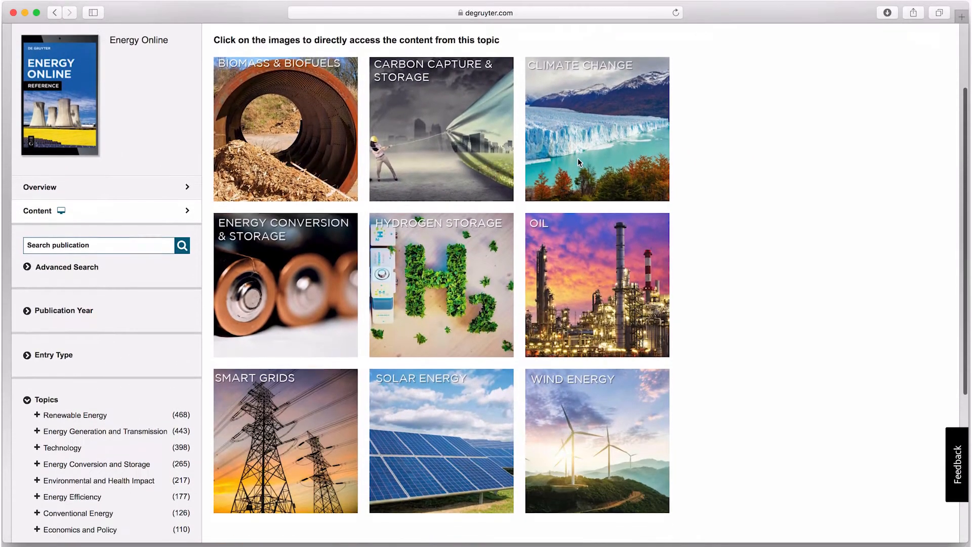
- Filter results by the Article entry type, leaving 1,247 entries
{"action": "scroll", "scroll_direction": "down", "scroll_amount": 3}
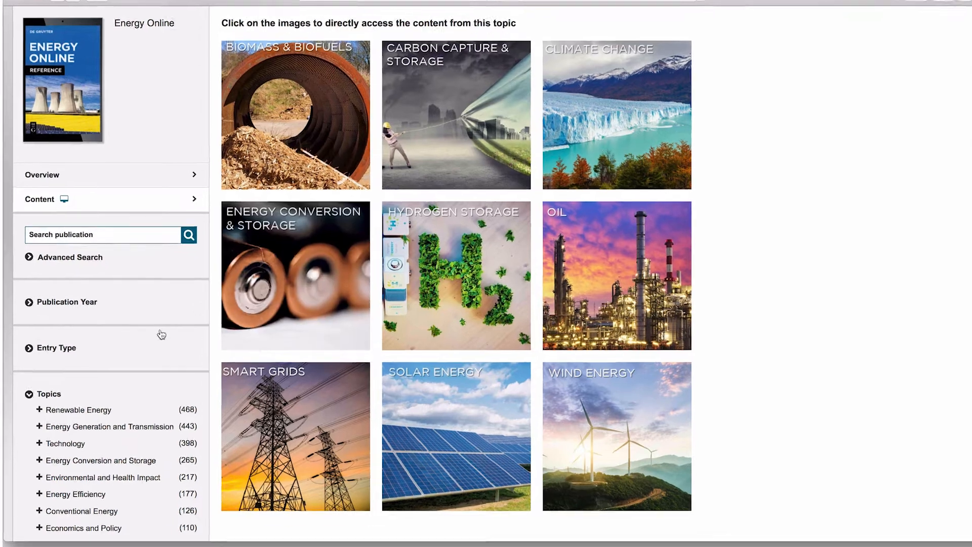
{"action": "left_click", "coordinate": [56, 347]}
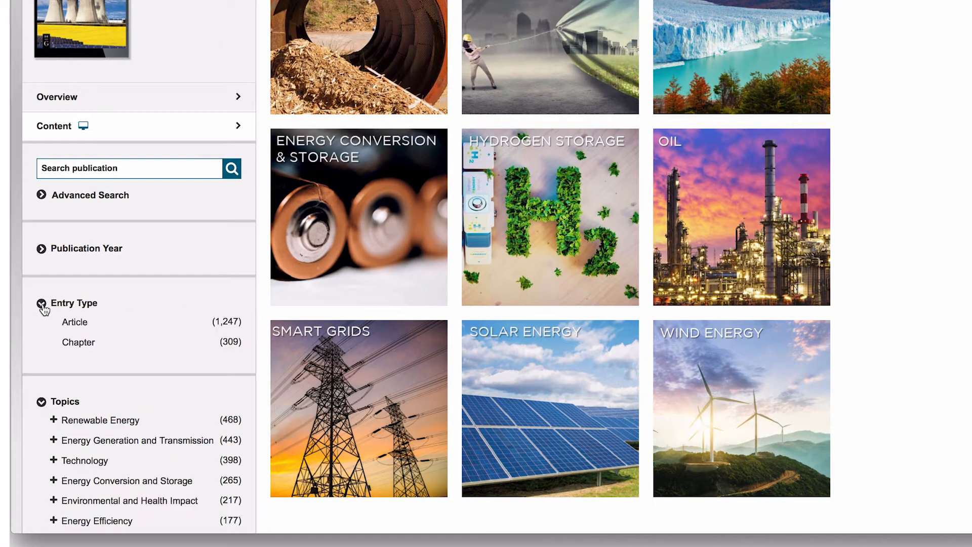
{"action": "left_click", "coordinate": [74, 322]}
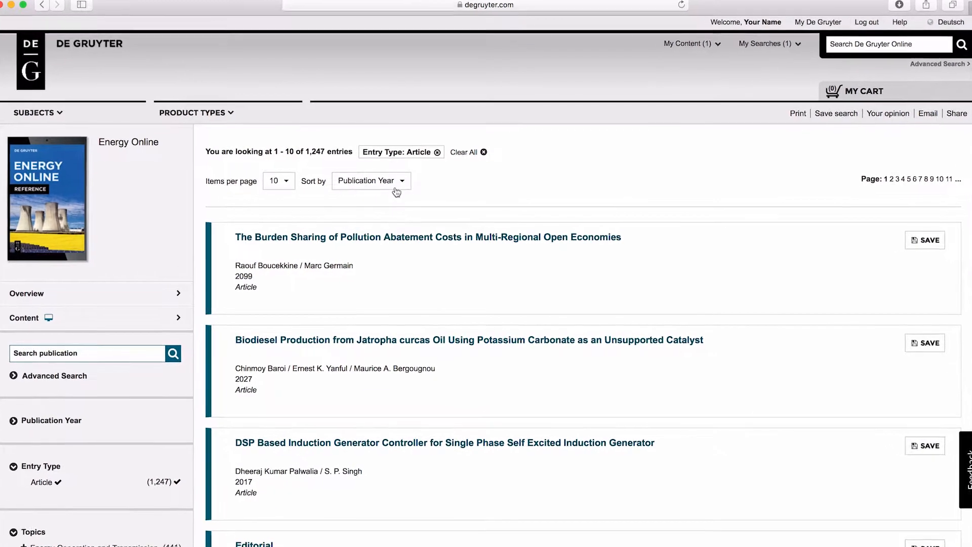
- Keep sorting by publication year and pick a starting year in the Publication Year filter
{"action": "left_click", "coordinate": [370, 181]}
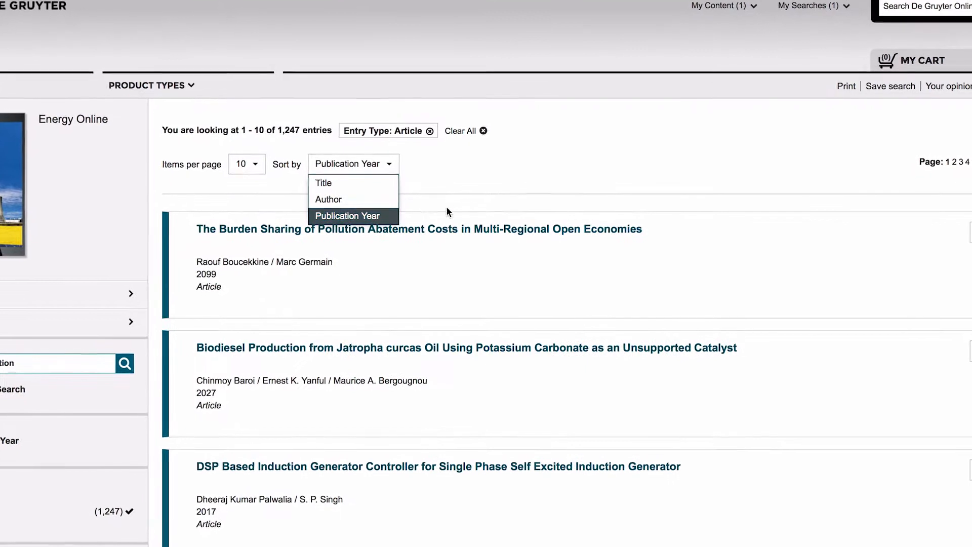
{"action": "left_click", "coordinate": [347, 216]}
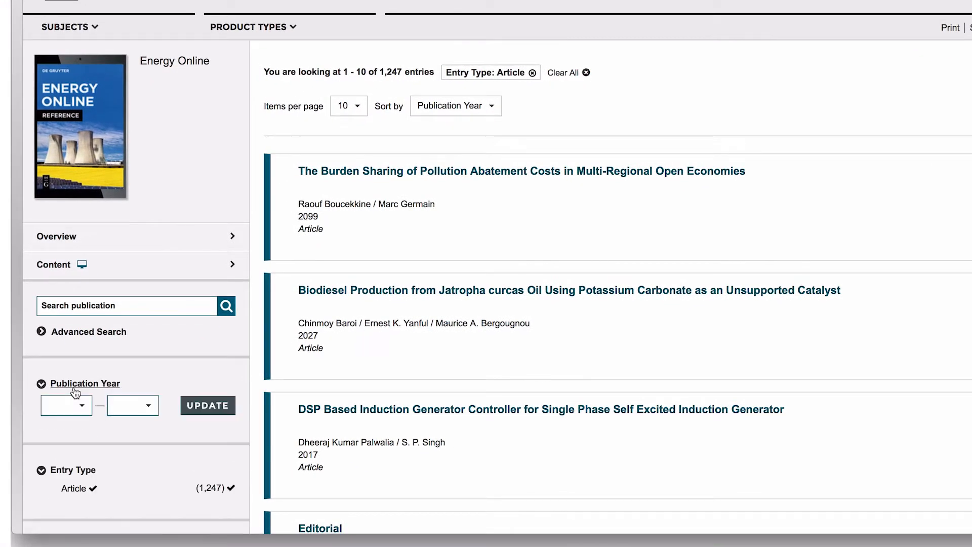
{"action": "left_click", "coordinate": [64, 405]}
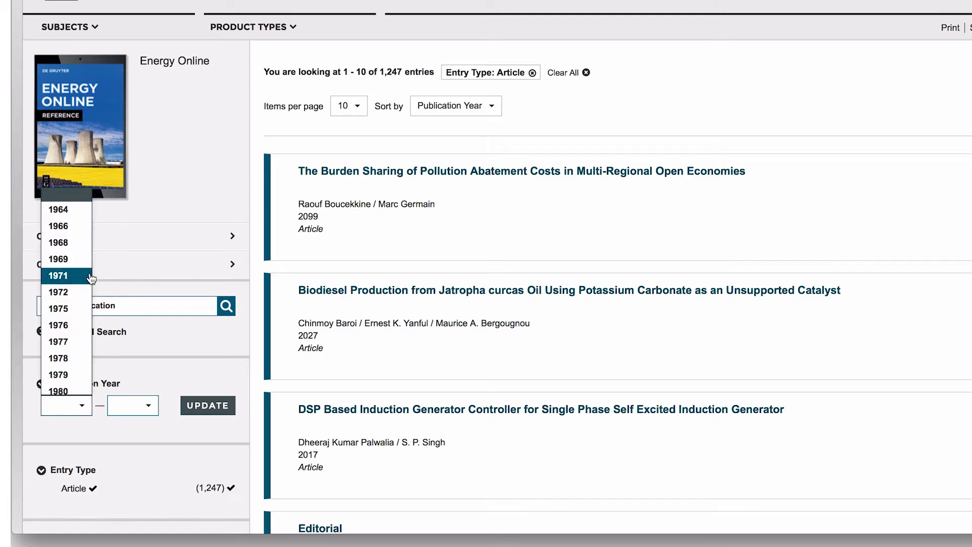
{"action": "left_click", "coordinate": [57, 275]}
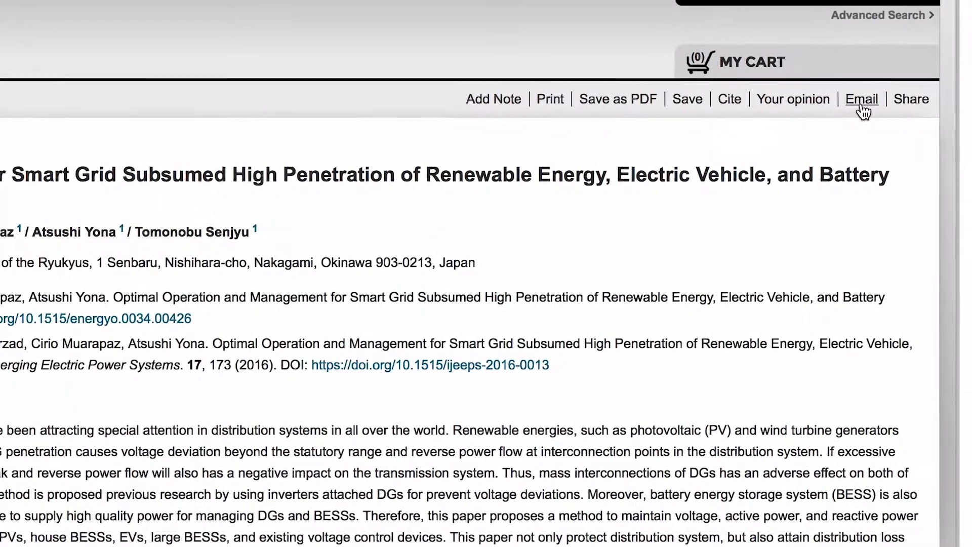
{"action": "left_click", "coordinate": [911, 99]}
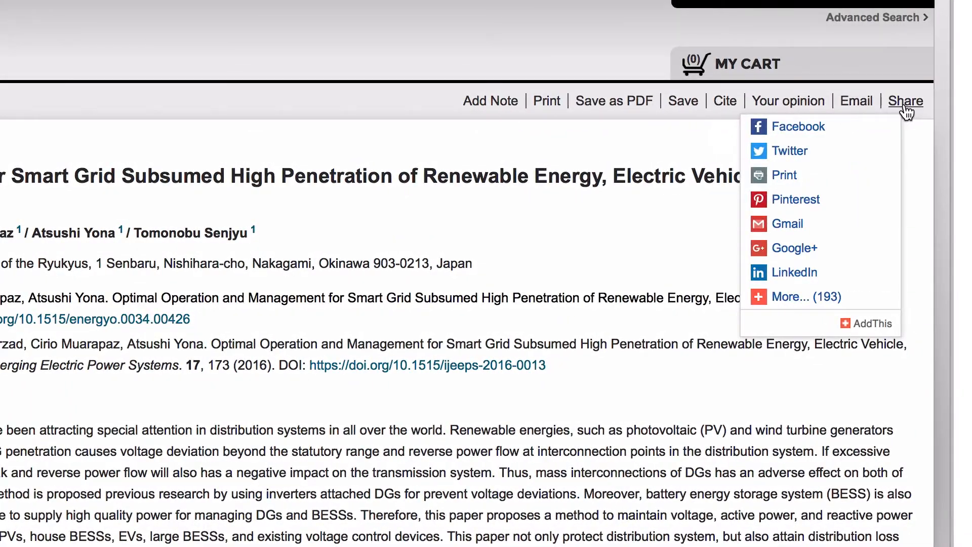
{"action": "mouse_move", "coordinate": [905, 101]}
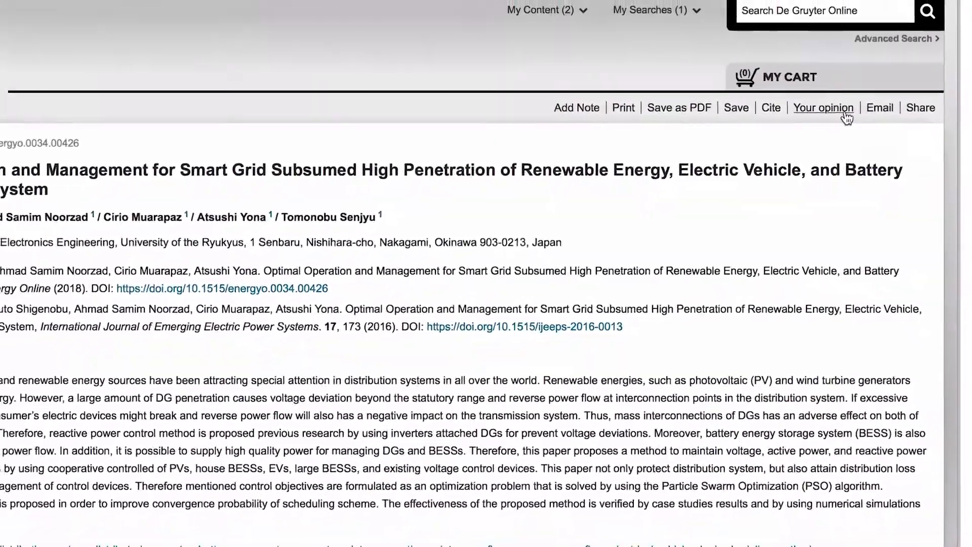
- Expand the article's 3 Control method section
{"action": "scroll", "scroll_direction": "up", "scroll_amount": 3}
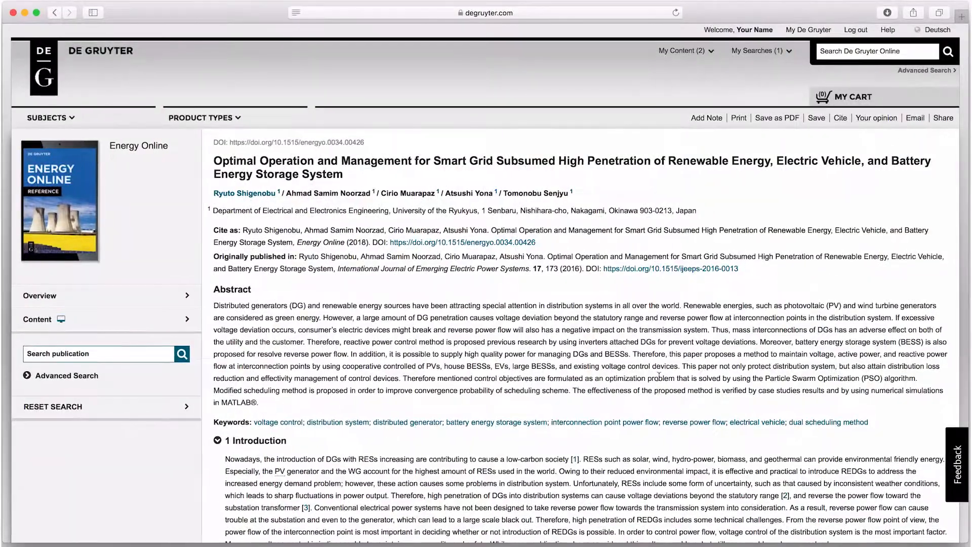
{"action": "scroll", "scroll_direction": "down", "scroll_amount": 3}
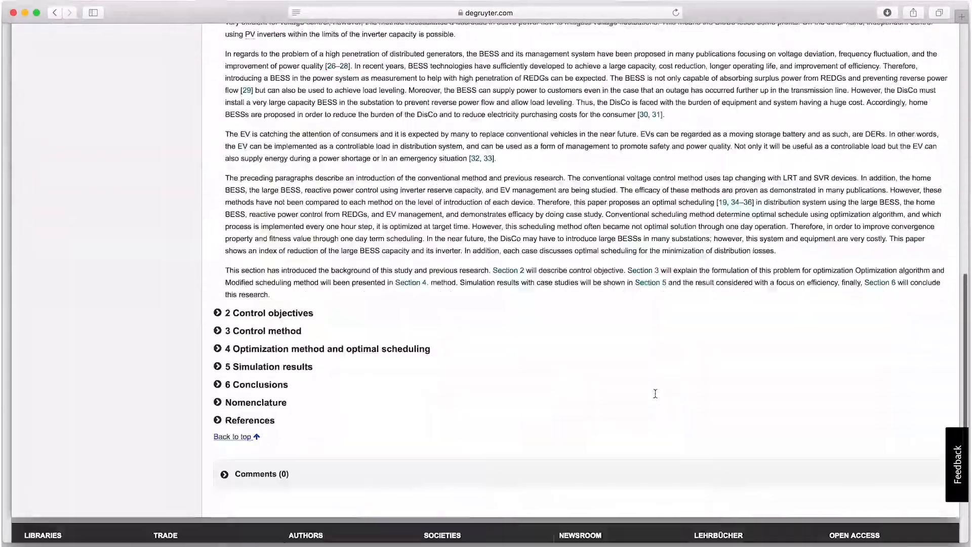
{"action": "scroll", "scroll_direction": "down", "scroll_amount": 3}
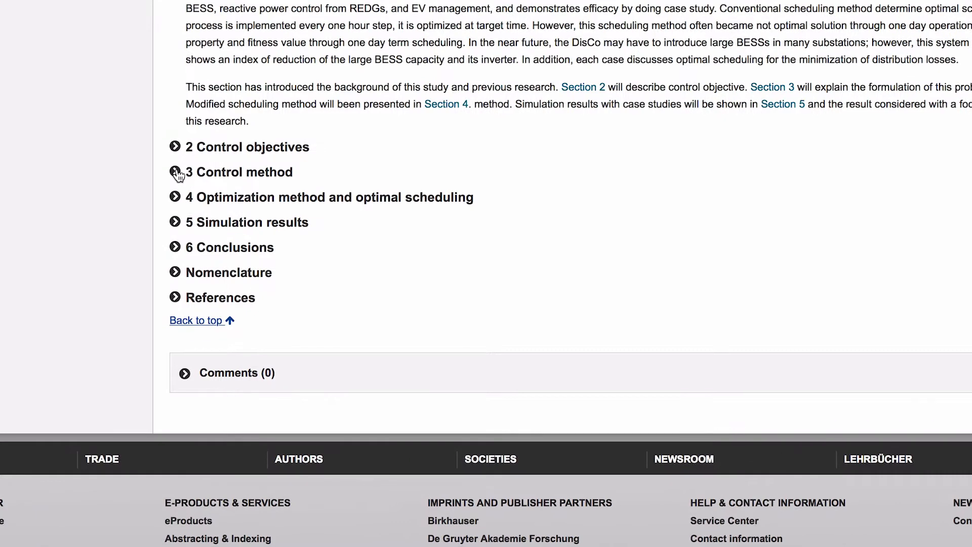
{"action": "left_click", "coordinate": [175, 172]}
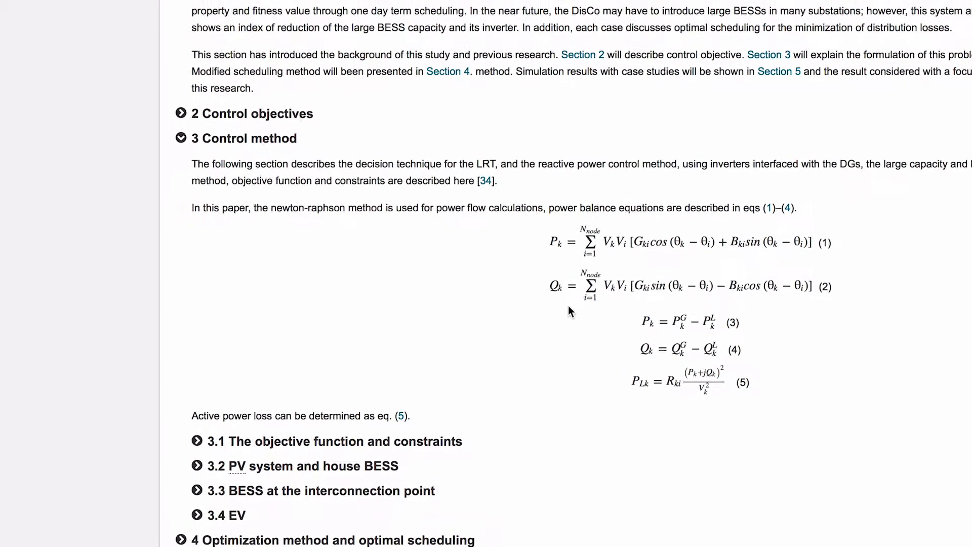
- Reach Simulation results and show Table 1 in its own window
{"action": "scroll", "scroll_direction": "down", "scroll_amount": 3}
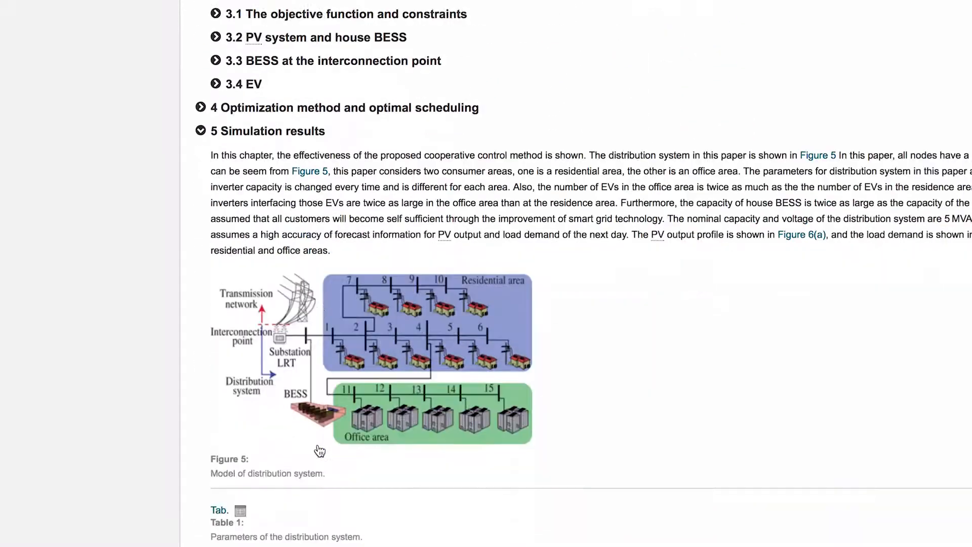
{"action": "scroll", "scroll_direction": "down", "scroll_amount": 3}
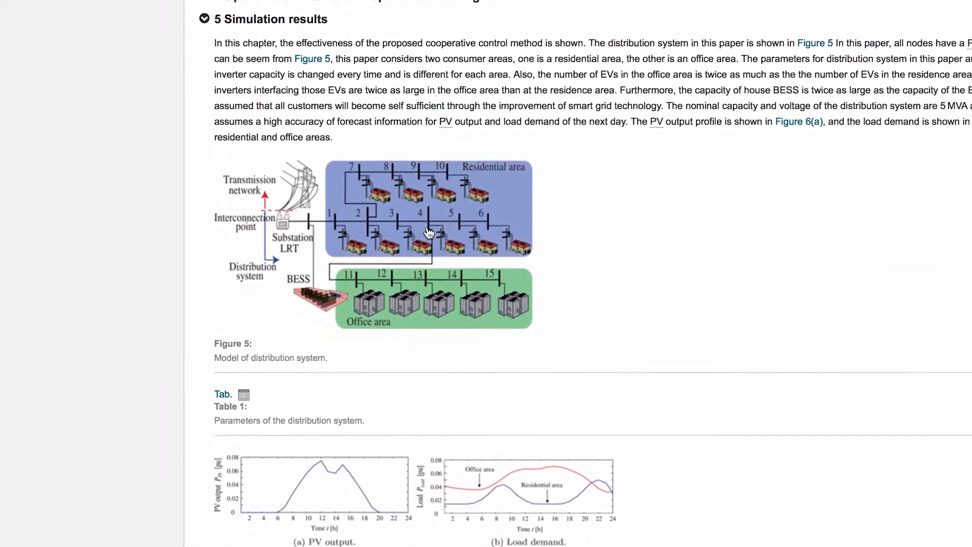
{"action": "scroll", "scroll_direction": "up", "scroll_amount": 3}
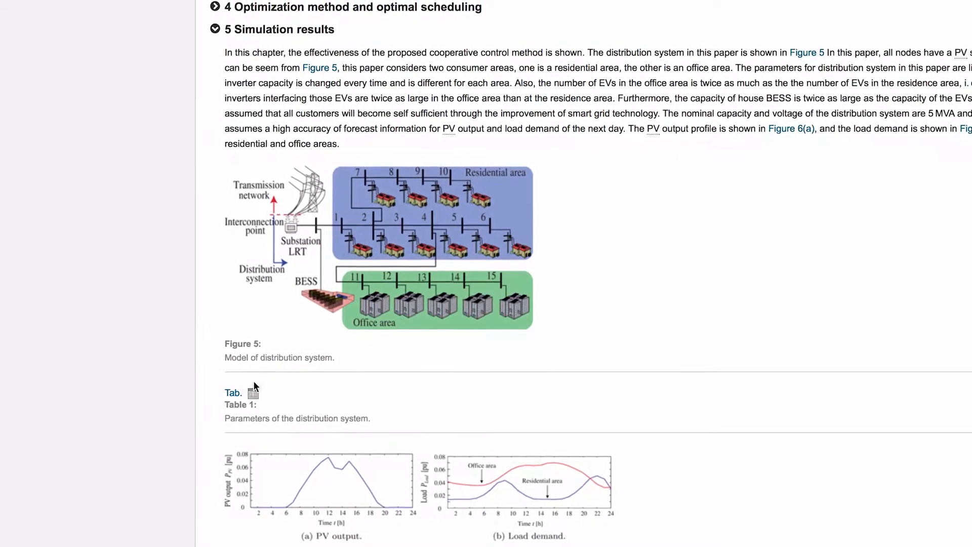
{"action": "left_click", "coordinate": [233, 393]}
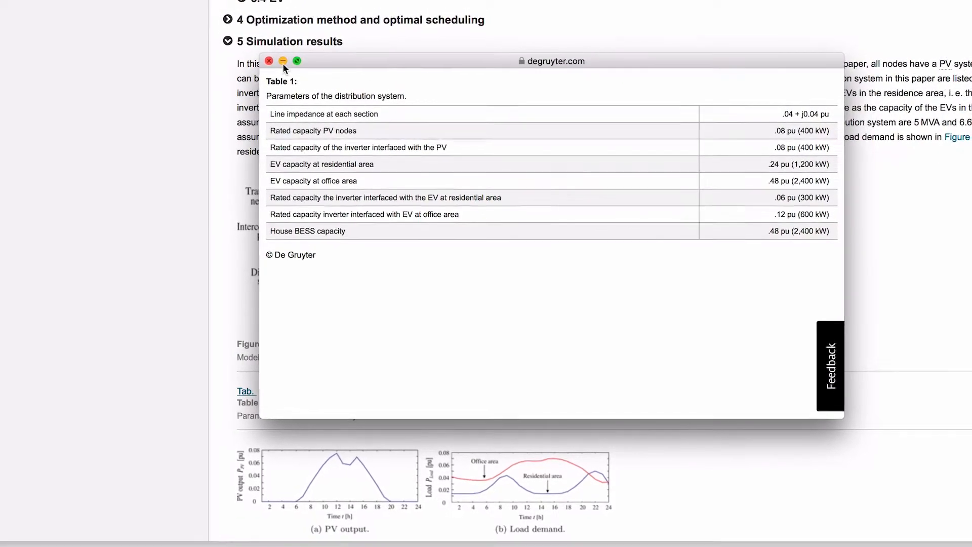
- Close the Table 1 window and skim down to the References section
{"action": "left_click", "coordinate": [282, 61]}
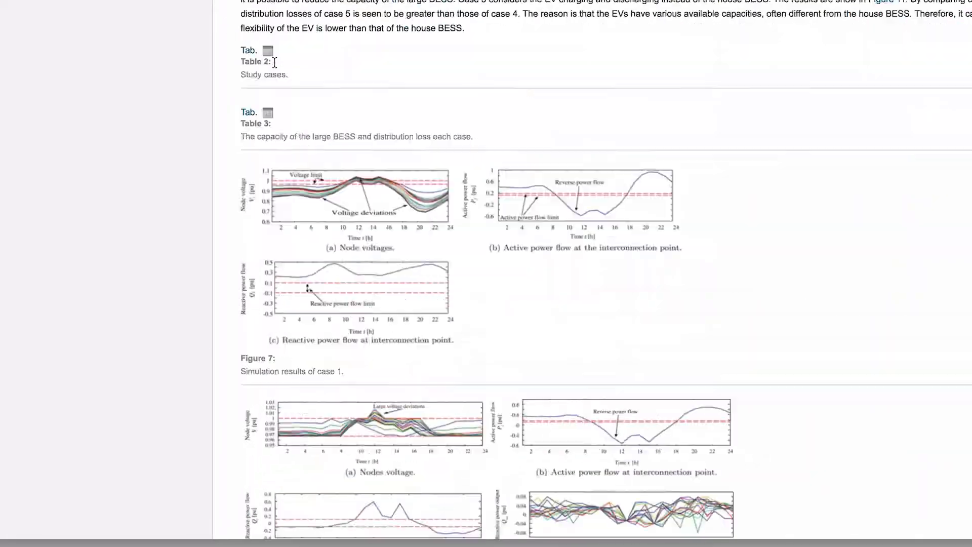
{"action": "scroll", "scroll_direction": "down", "scroll_amount": 3}
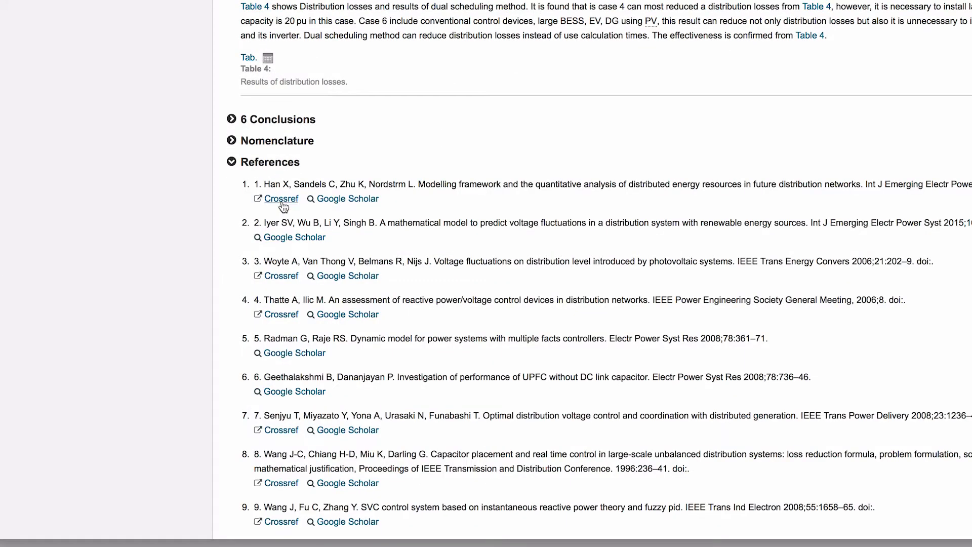
{"action": "mouse_move", "coordinate": [346, 198]}
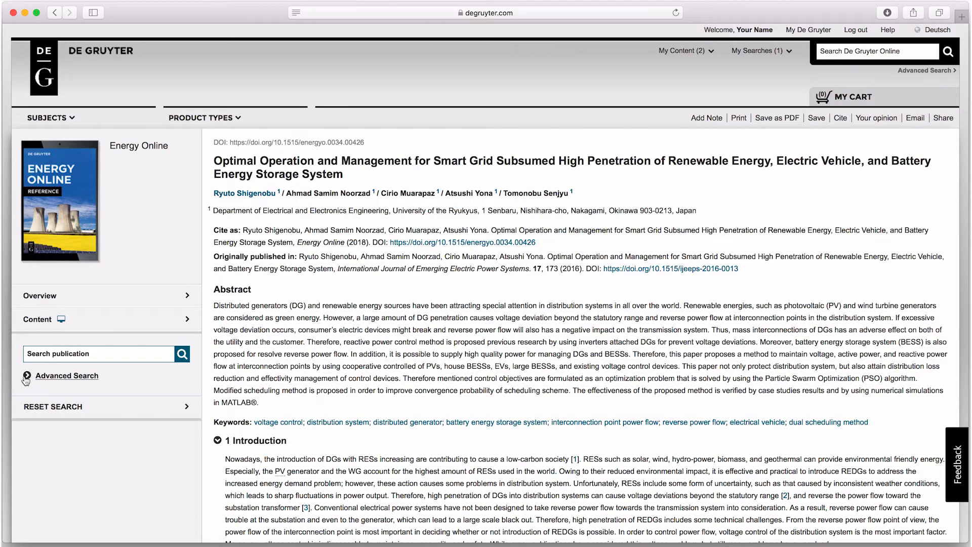
- Run an advanced full-text search for 'fuel cell' using the suggested term
{"action": "left_click", "coordinate": [67, 375]}
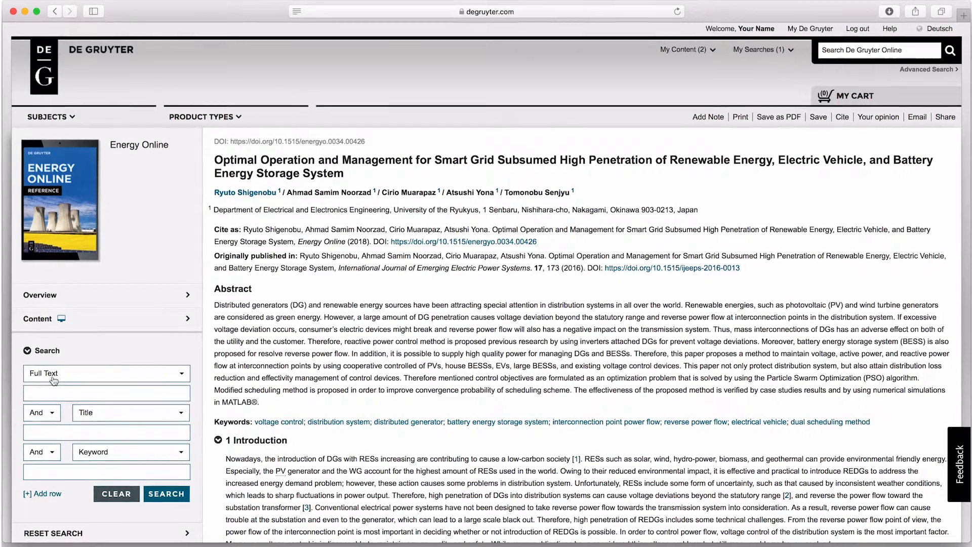
{"action": "left_click", "coordinate": [107, 373]}
{"action": "type", "text": "fu"}
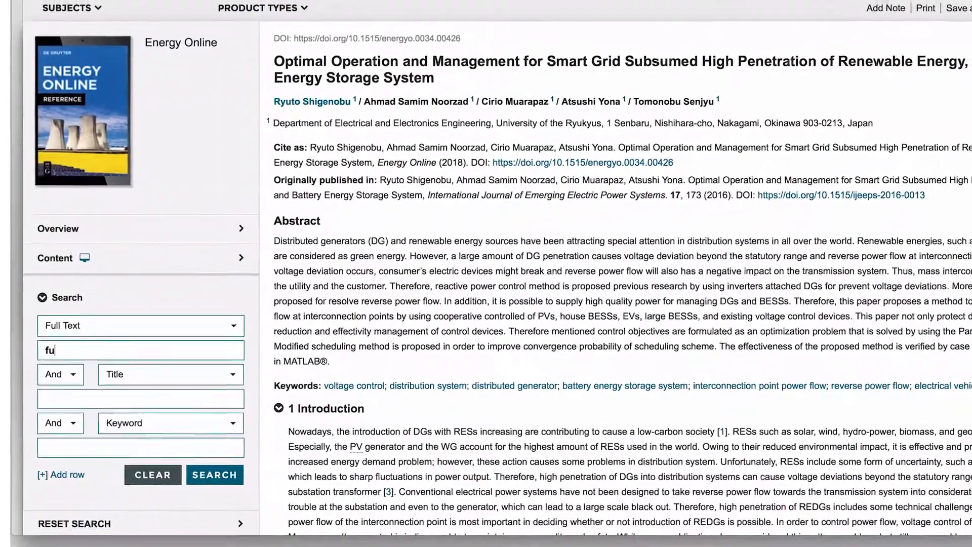
{"action": "type", "text": "el ce"}
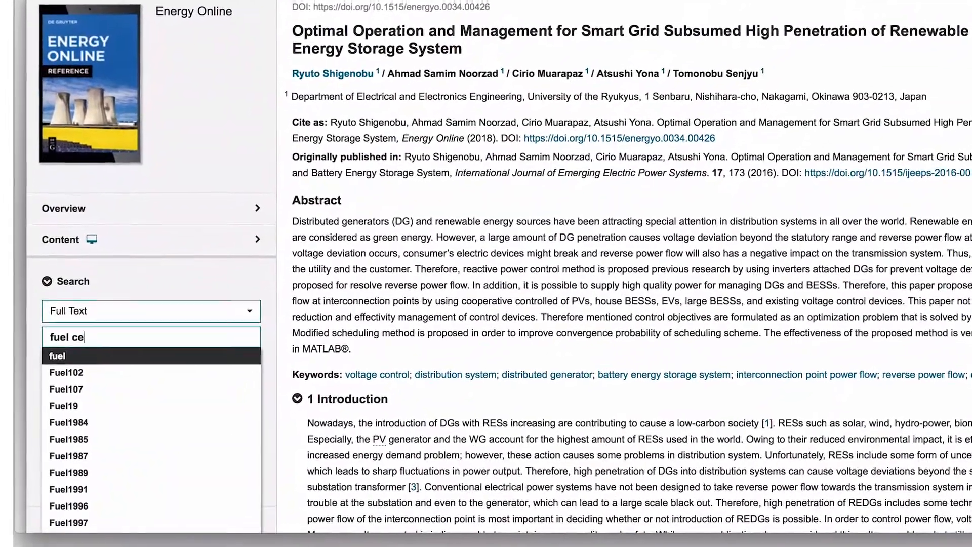
{"action": "type", "text": "ll"}
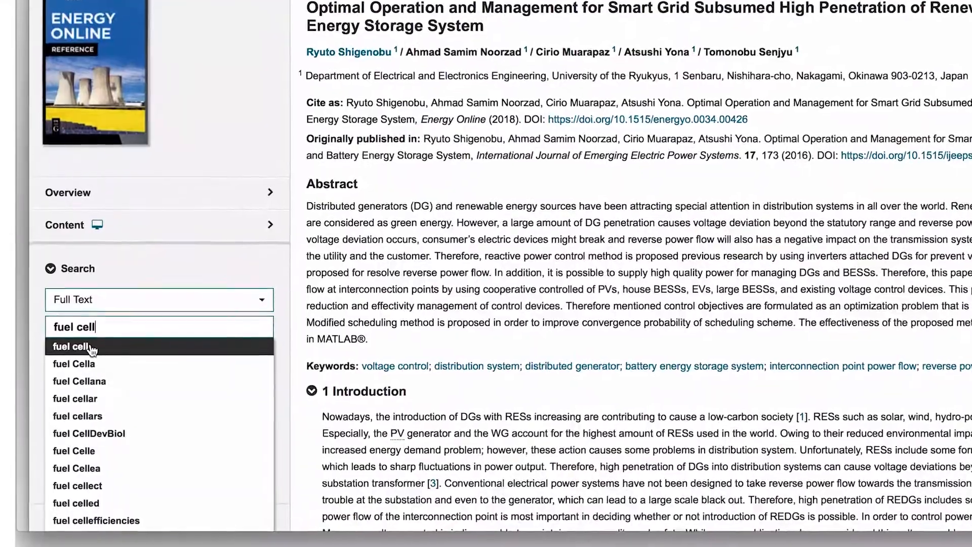
{"action": "left_click", "coordinate": [73, 346]}
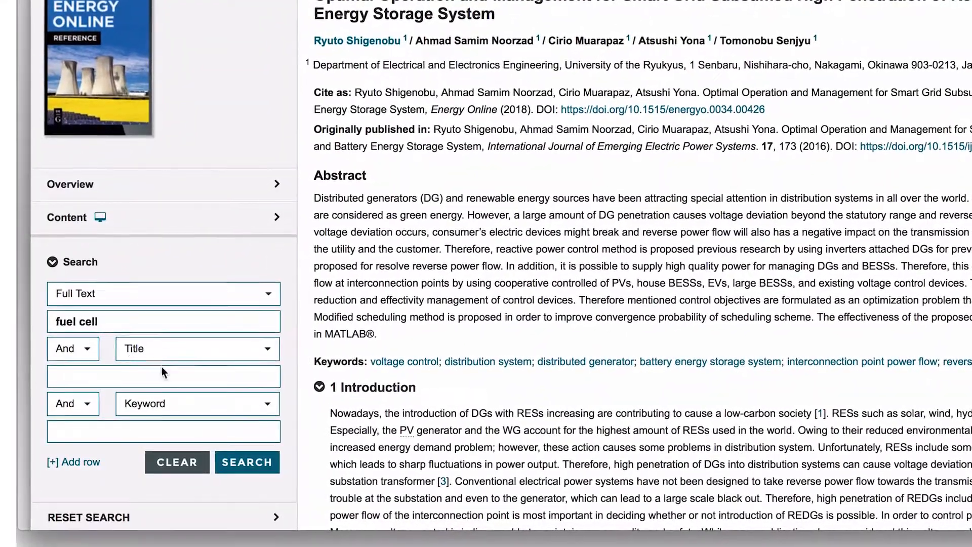
{"action": "left_click", "coordinate": [247, 462]}
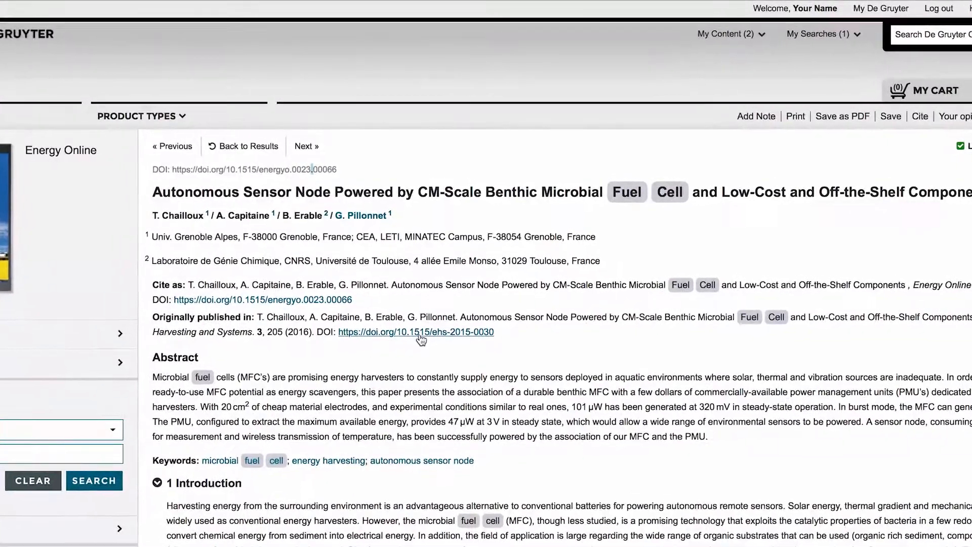
- Follow the 'Originally published in' DOI link and view the journal PDF in a preview window
{"action": "left_click", "coordinate": [415, 332]}
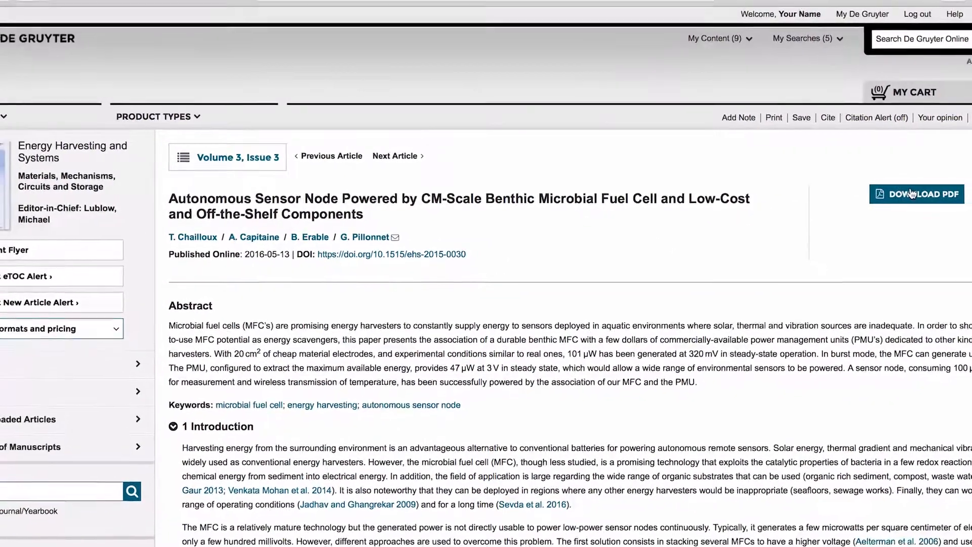
{"action": "left_click", "coordinate": [916, 193]}
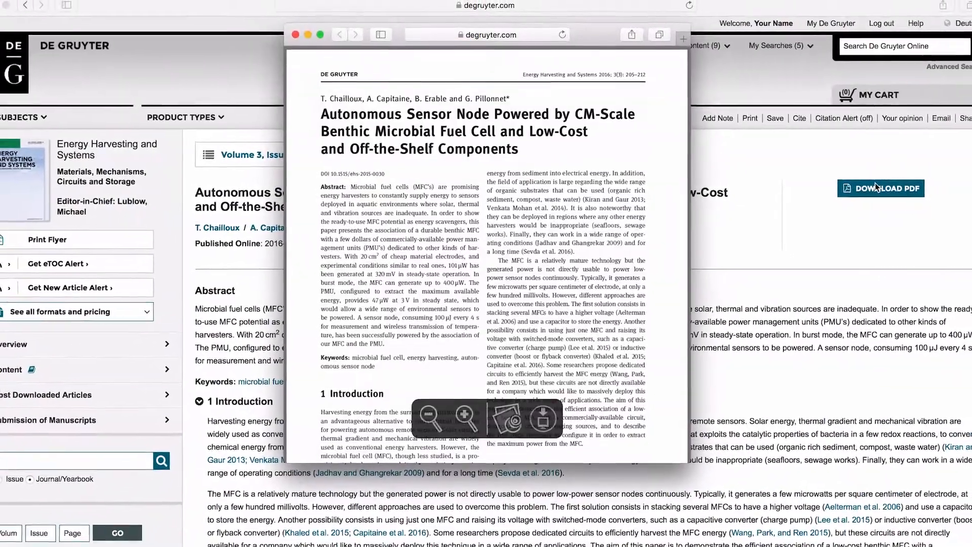